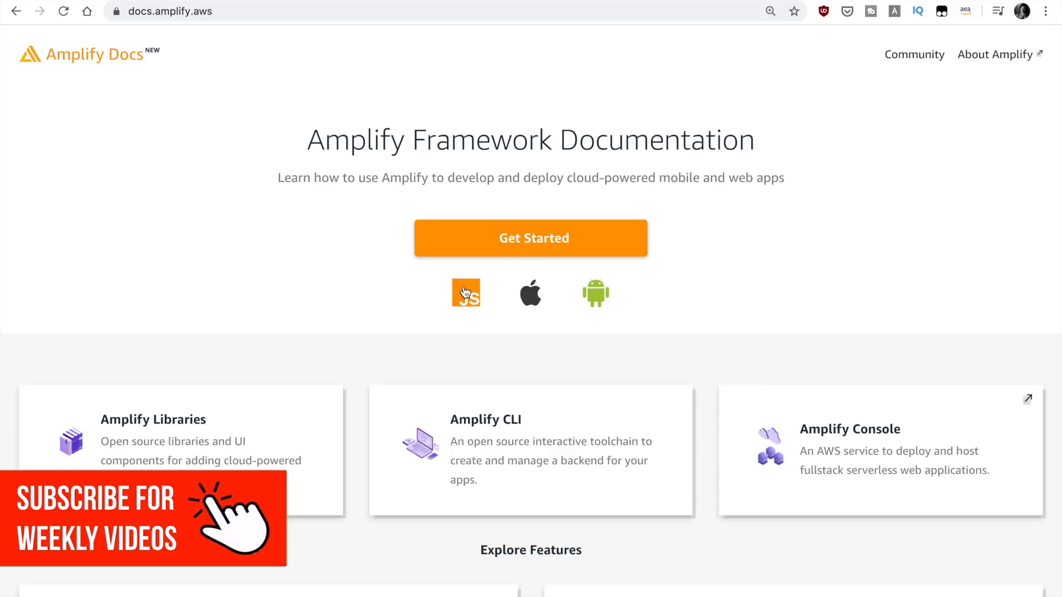
Step: Start the React tutorial from the Amplify Docs getting-started guides, landing on Prerequisites
{"action": "left_click", "coordinate": [531, 238]}
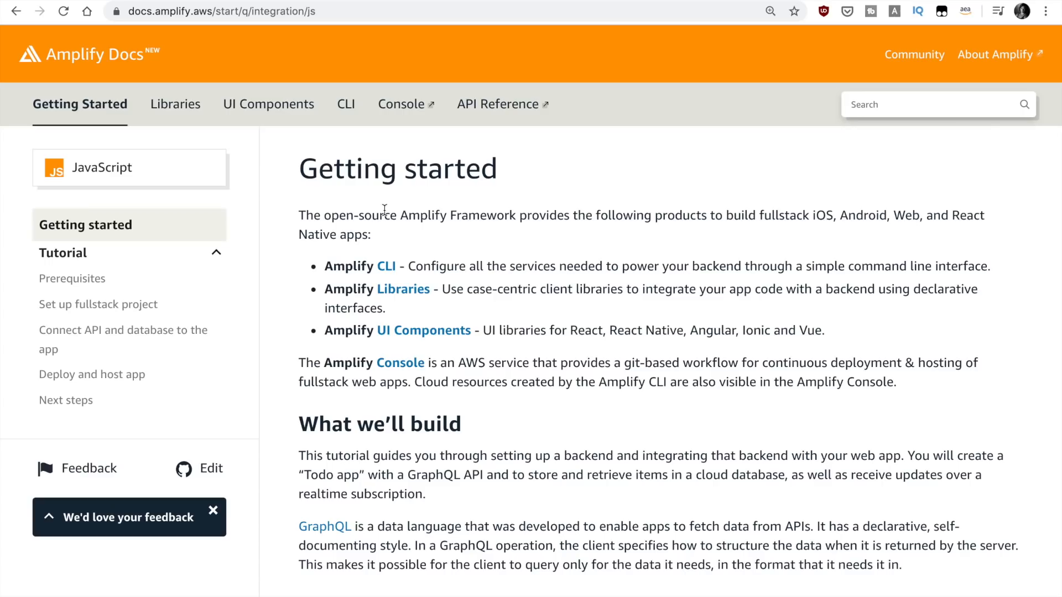
{"action": "mouse_move", "coordinate": [75, 71]}
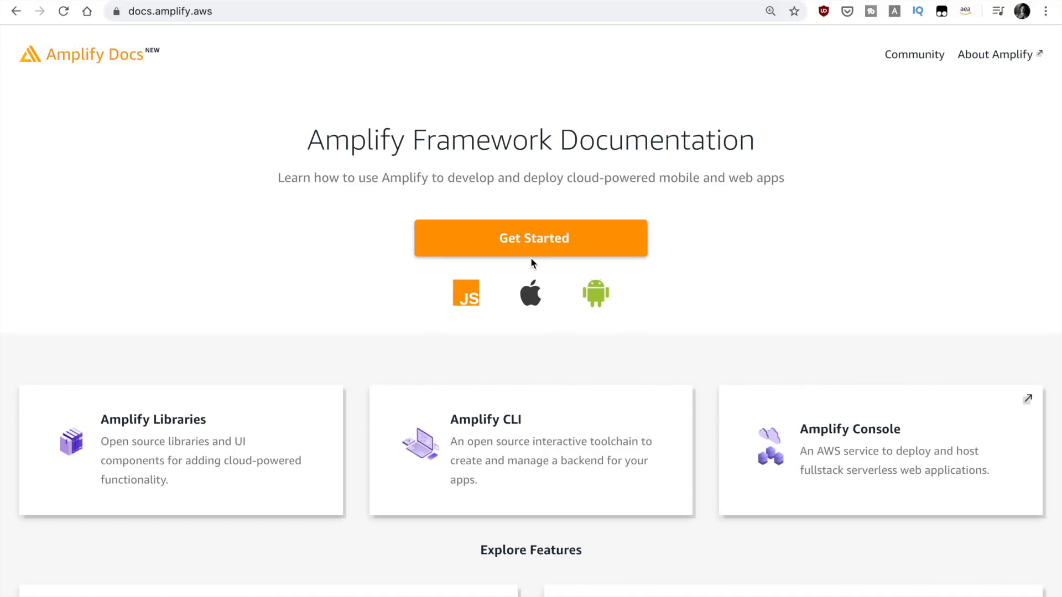
{"action": "left_click", "coordinate": [531, 238]}
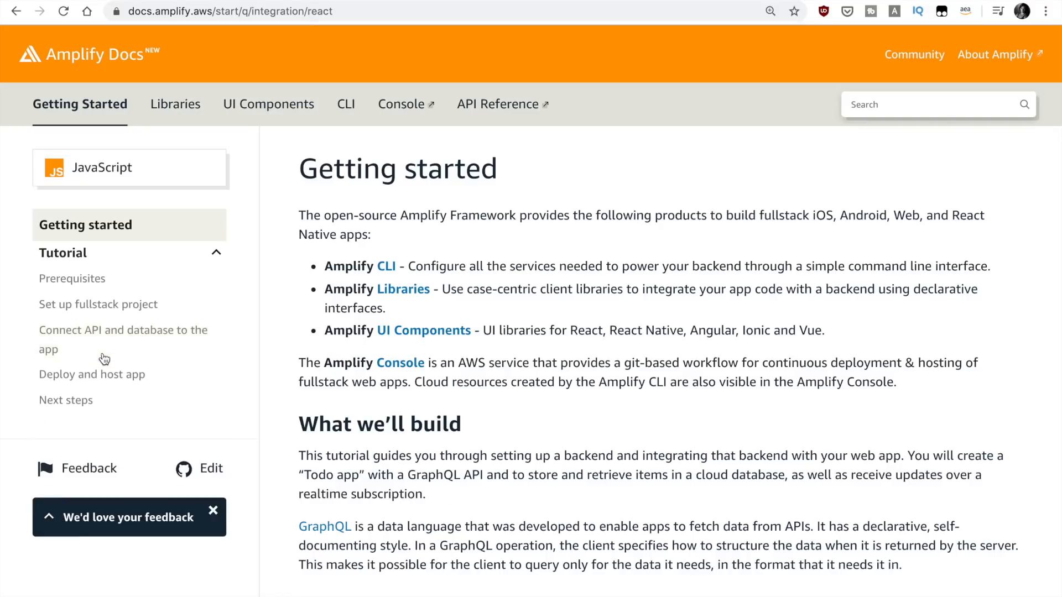
{"action": "scroll", "scroll_direction": "down", "scroll_amount": 3}
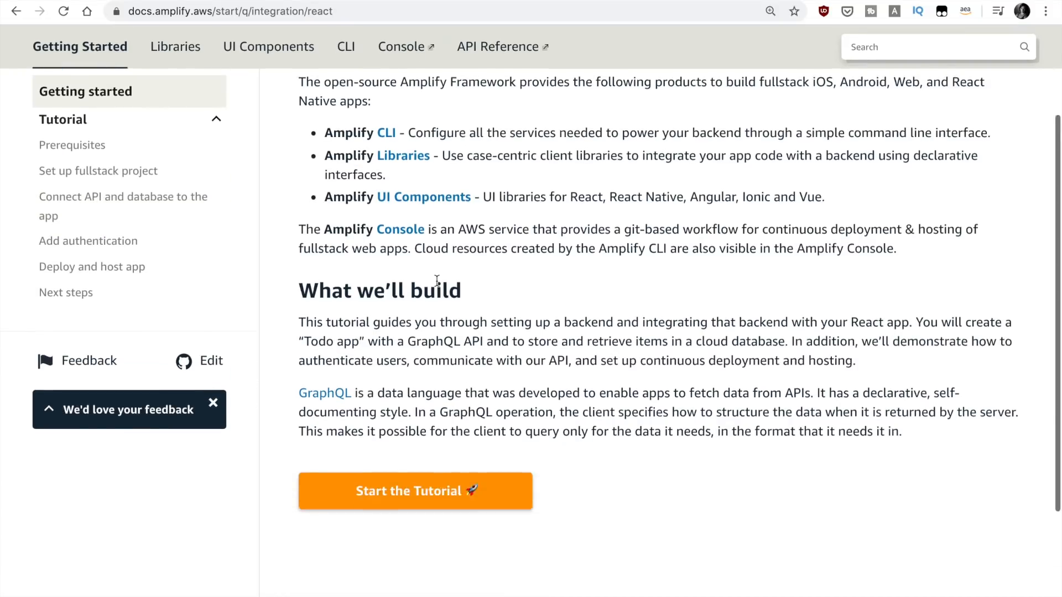
{"action": "left_click", "coordinate": [416, 491]}
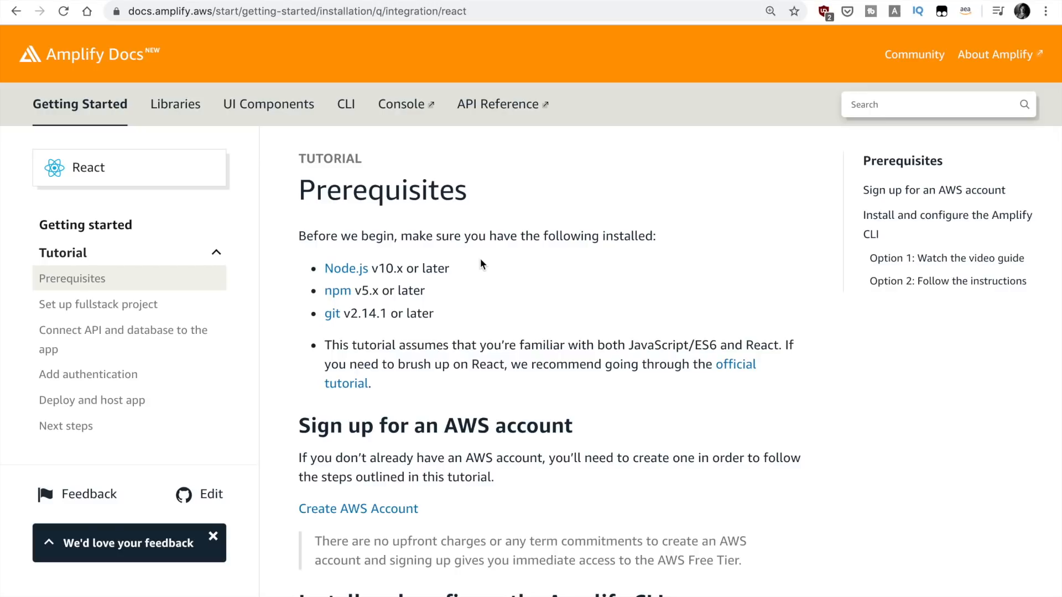
Step: Read the Amplify CLI setup instructions, then advance to 'Set up fullstack project'
{"action": "scroll", "scroll_direction": "down", "scroll_amount": 3}
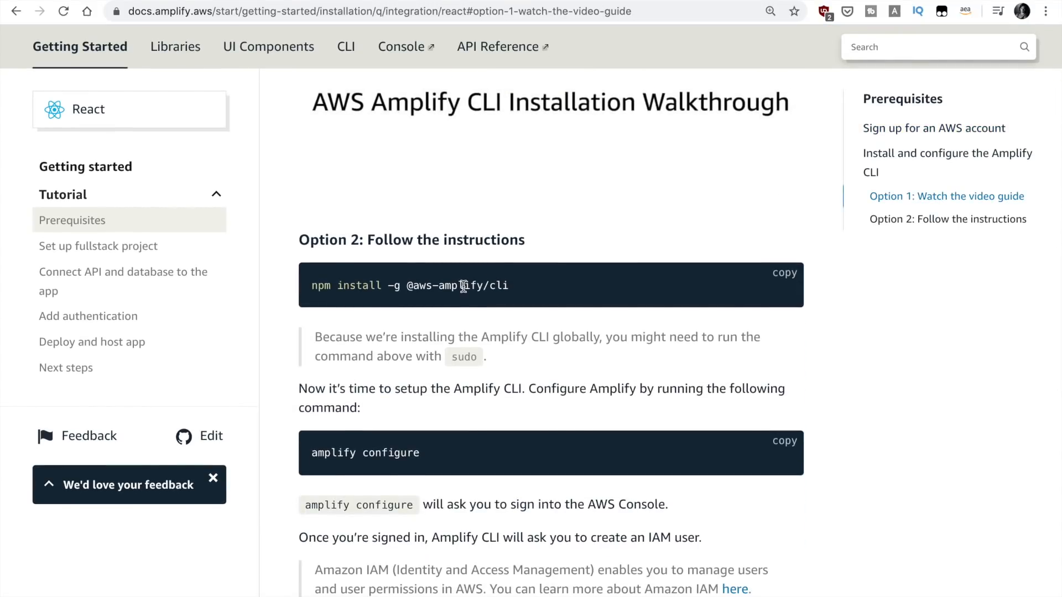
{"action": "left_click", "coordinate": [948, 219]}
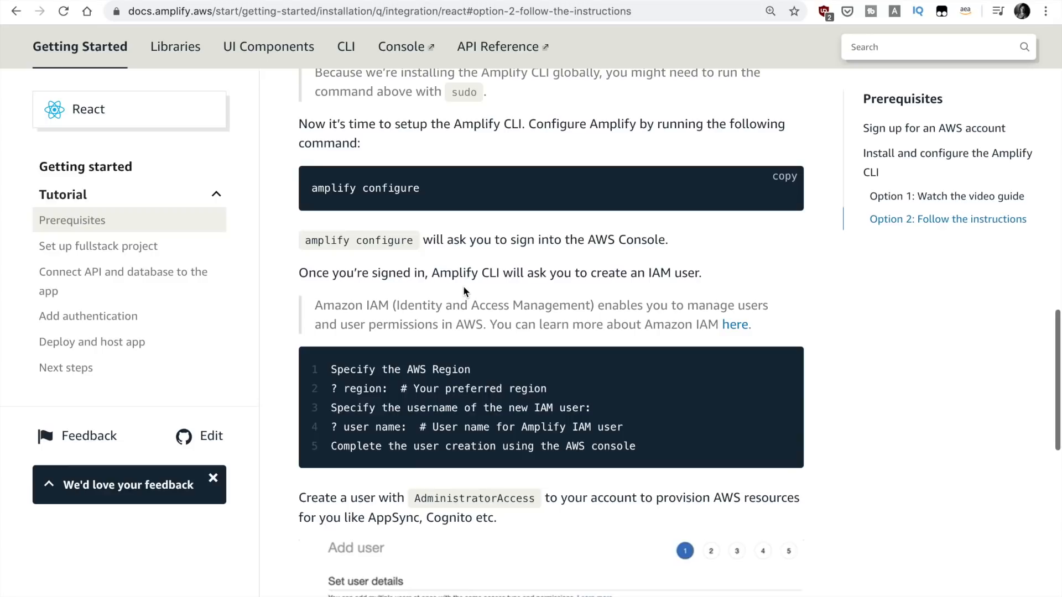
{"action": "scroll", "scroll_direction": "down", "scroll_amount": 3}
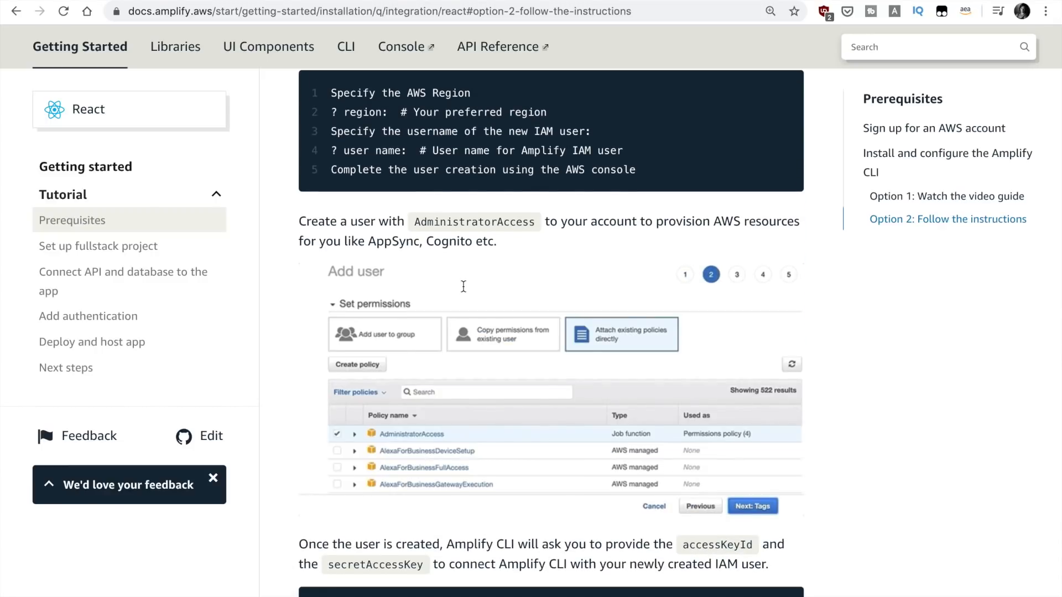
{"action": "scroll", "scroll_direction": "down", "scroll_amount": 3}
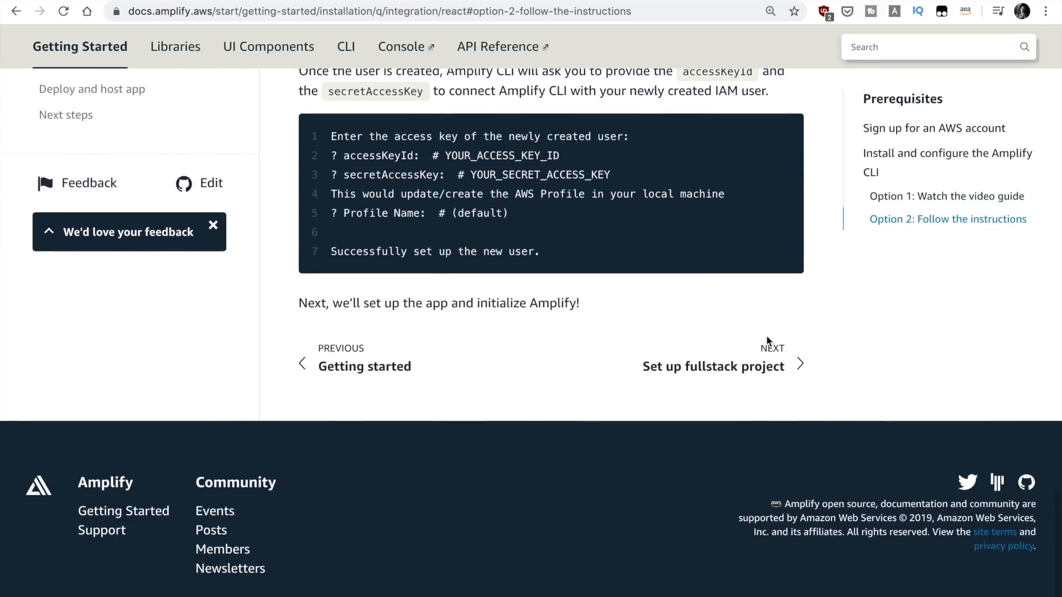
{"action": "mouse_move", "coordinate": [739, 374]}
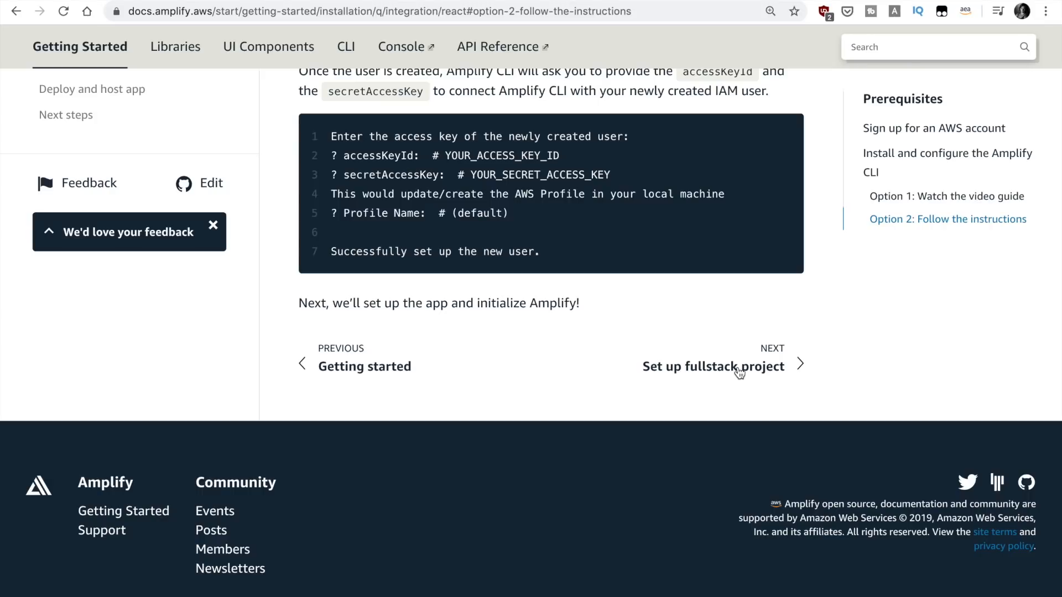
{"action": "left_click", "coordinate": [713, 366]}
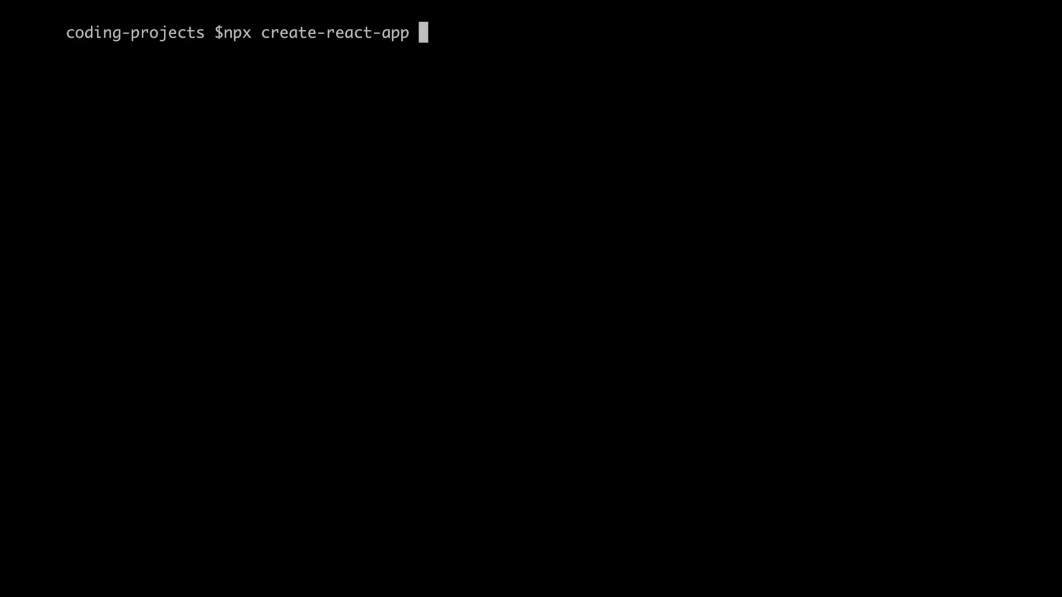
Step: Create the React app image-library-amplify-appsync with npx create-react-app
{"action": "type", "text": "image-libra"}
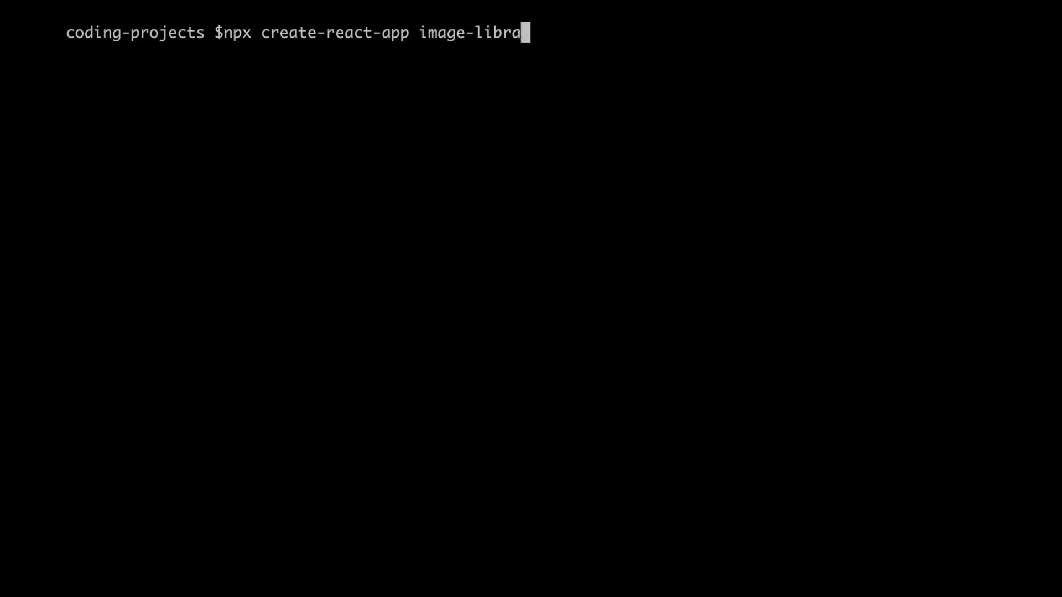
{"action": "type", "text": "ry-amplify"}
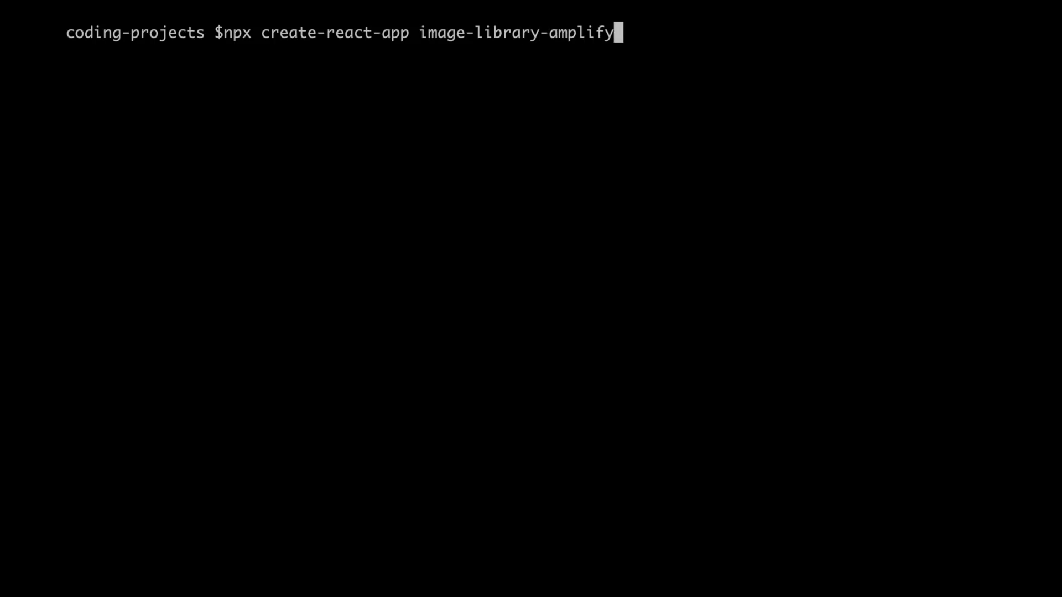
{"action": "type", "text": "-appsycn"}
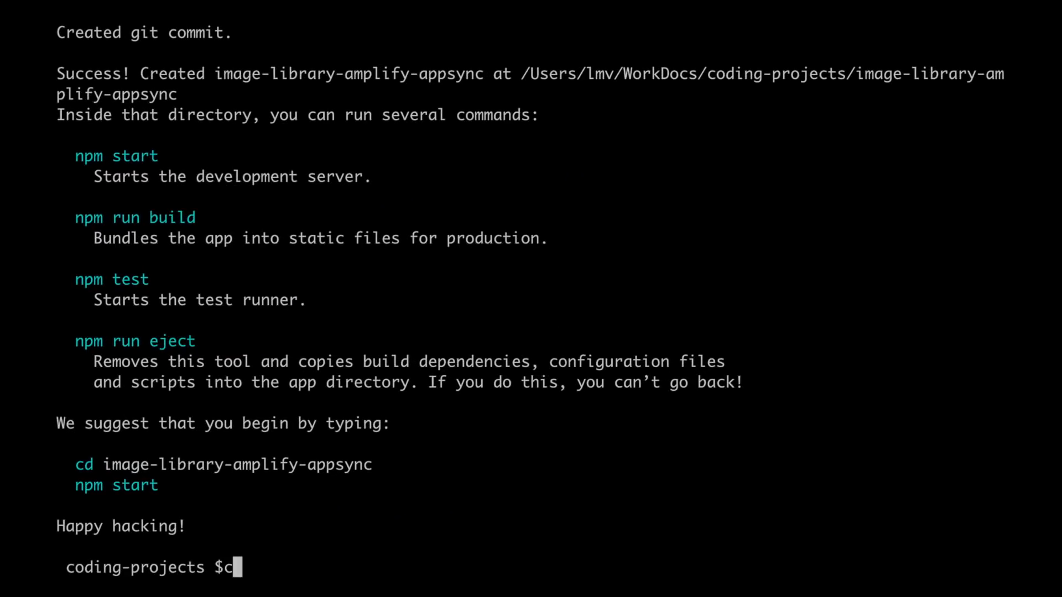
Step: Enter the image-library-amplify-appsync folder and run npm start
{"action": "type", "text": "d"}
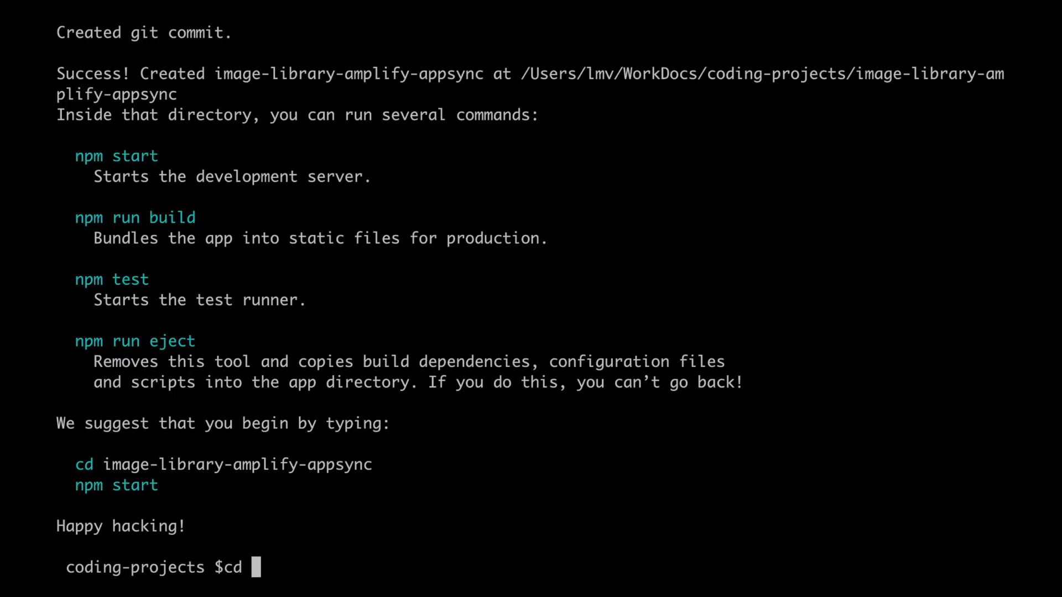
{"action": "type", "text": "image-library-amplify-appsync/"}
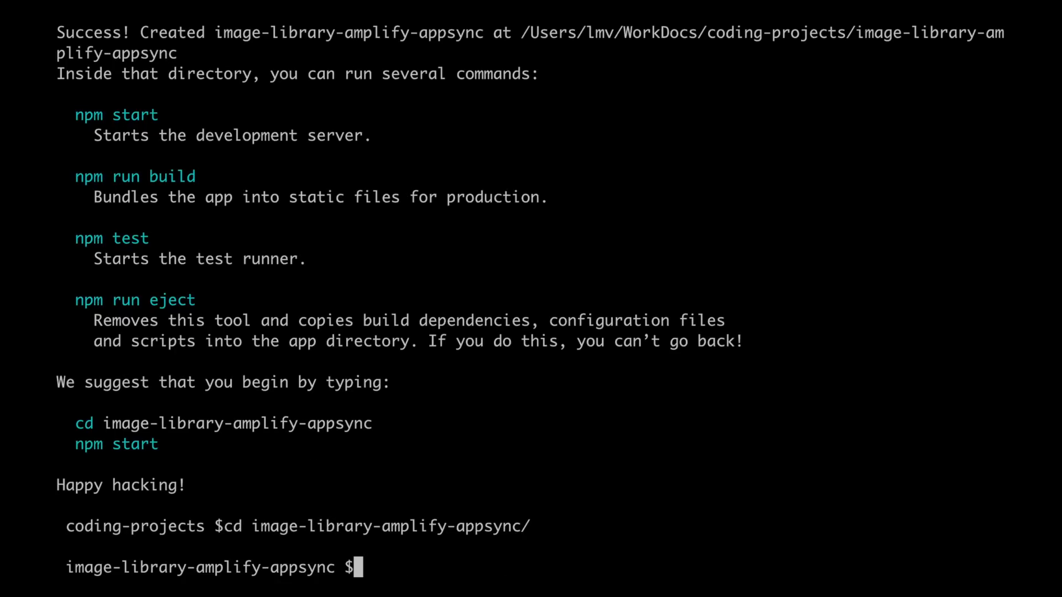
{"action": "type", "text": "npm start"}
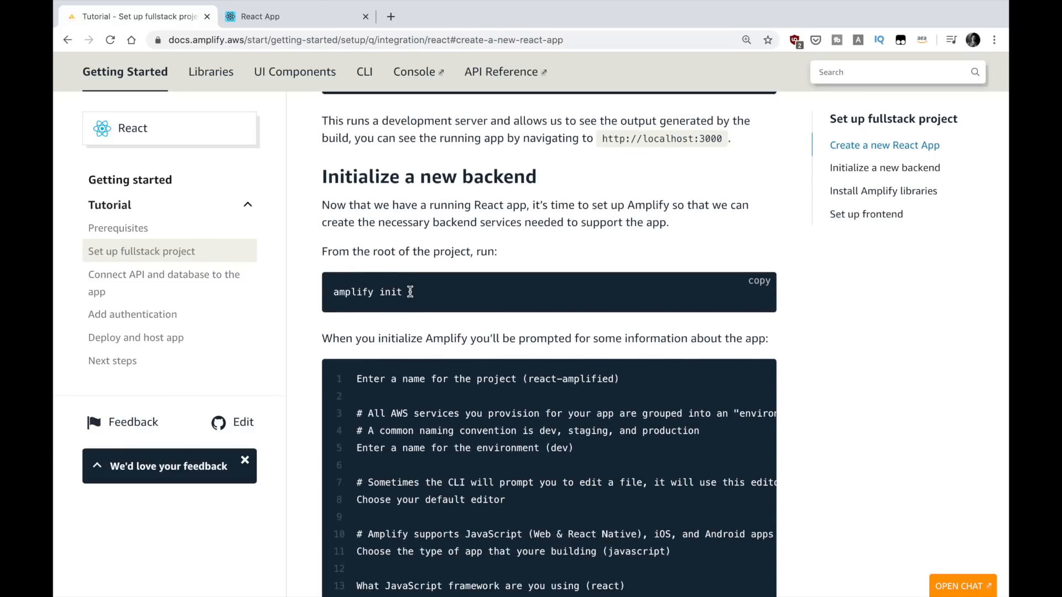
{"action": "double_click", "coordinate": [353, 292]}
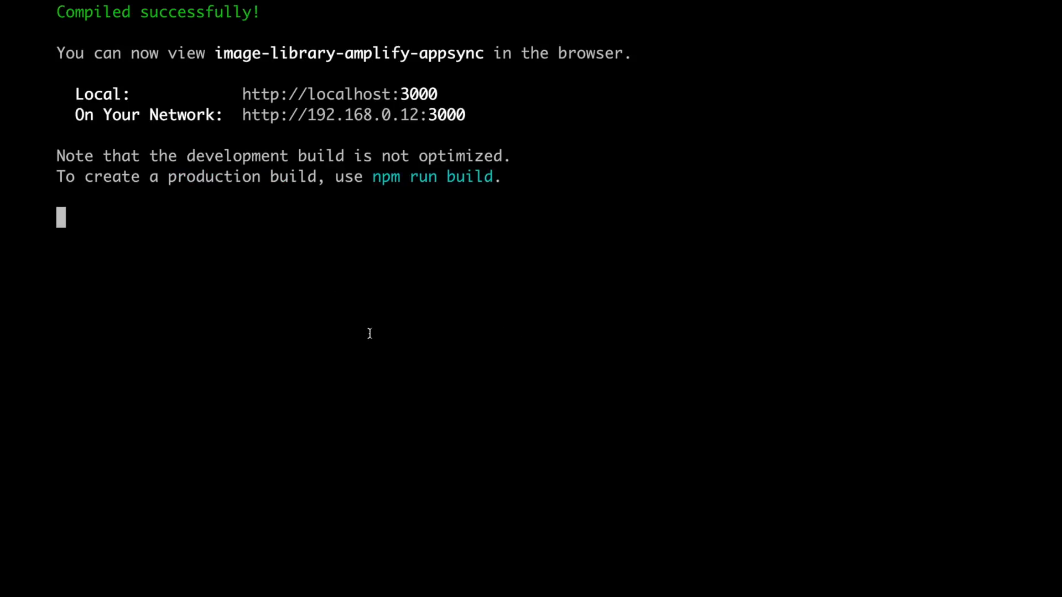
Step: Stop the dev server and run amplify init, accepting VS Code and javascript
{"action": "key", "text": "ctrl+c"}
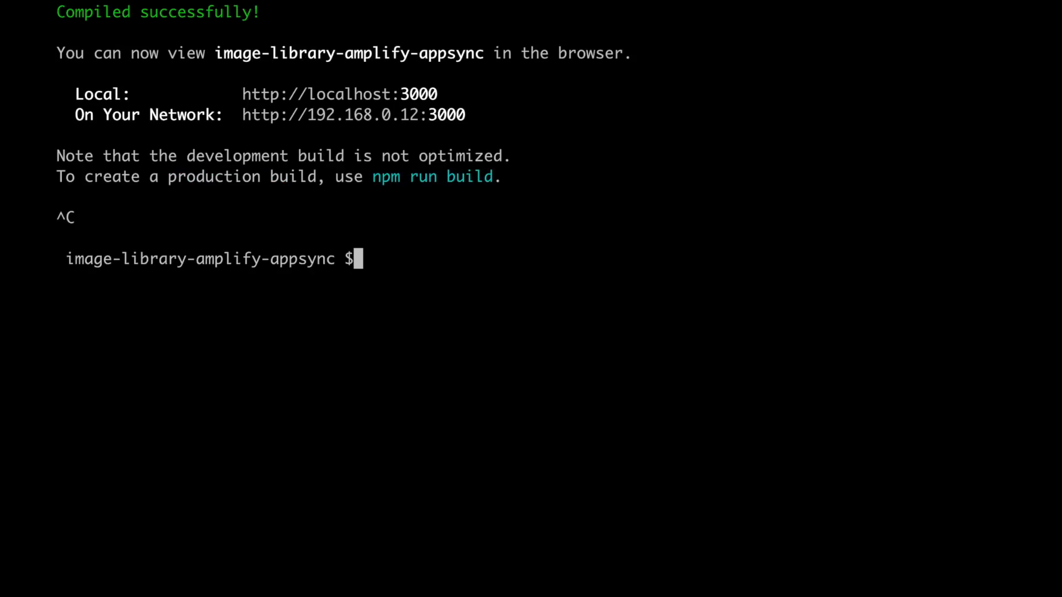
{"action": "type", "text": "amplify init"}
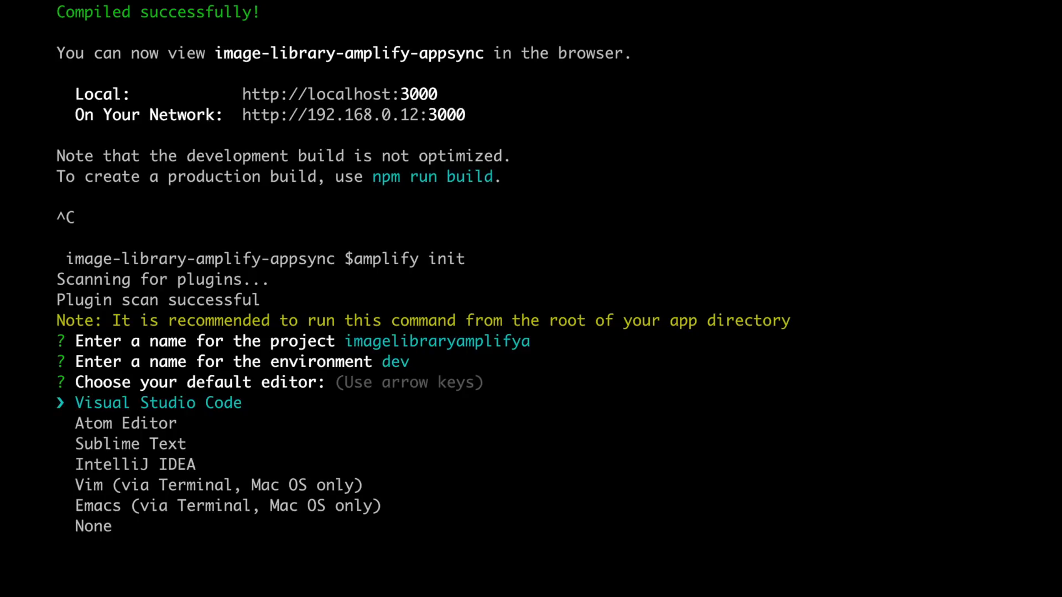
{"action": "key", "text": "enter"}
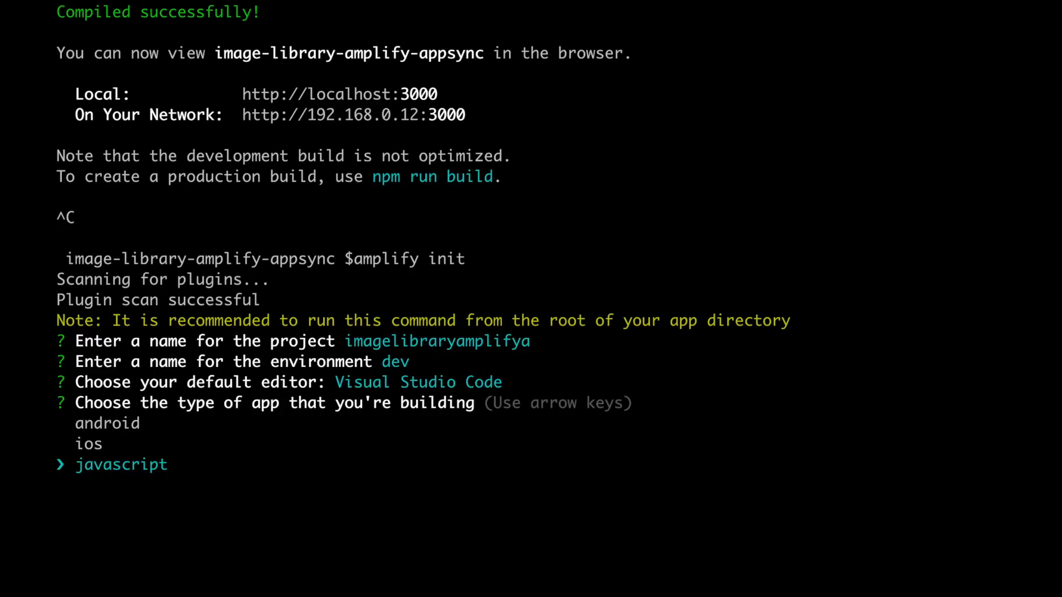
{"action": "key", "text": "enter"}
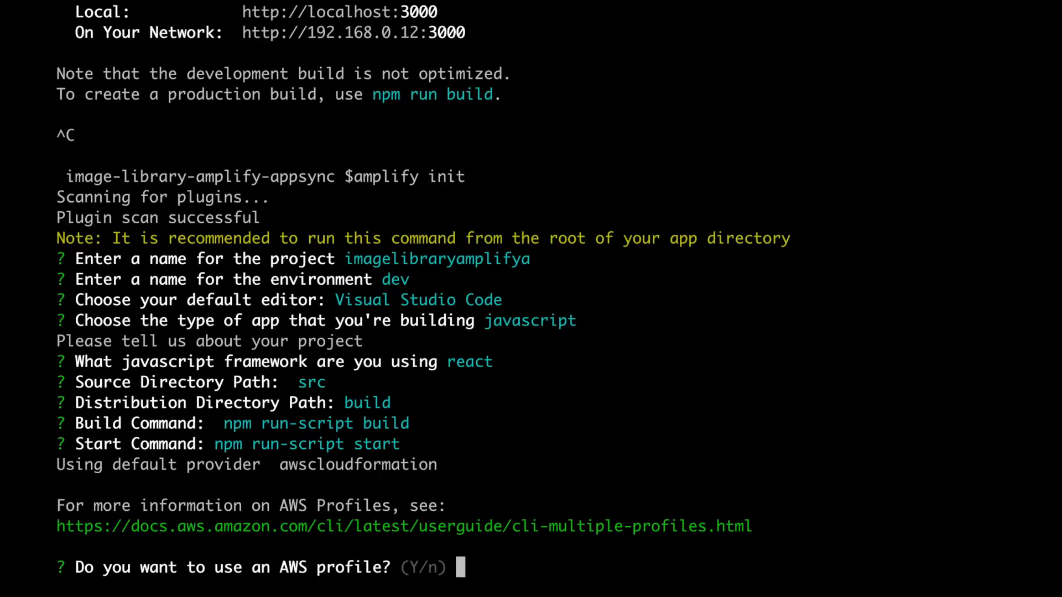
{"action": "type", "text": "Yes"}
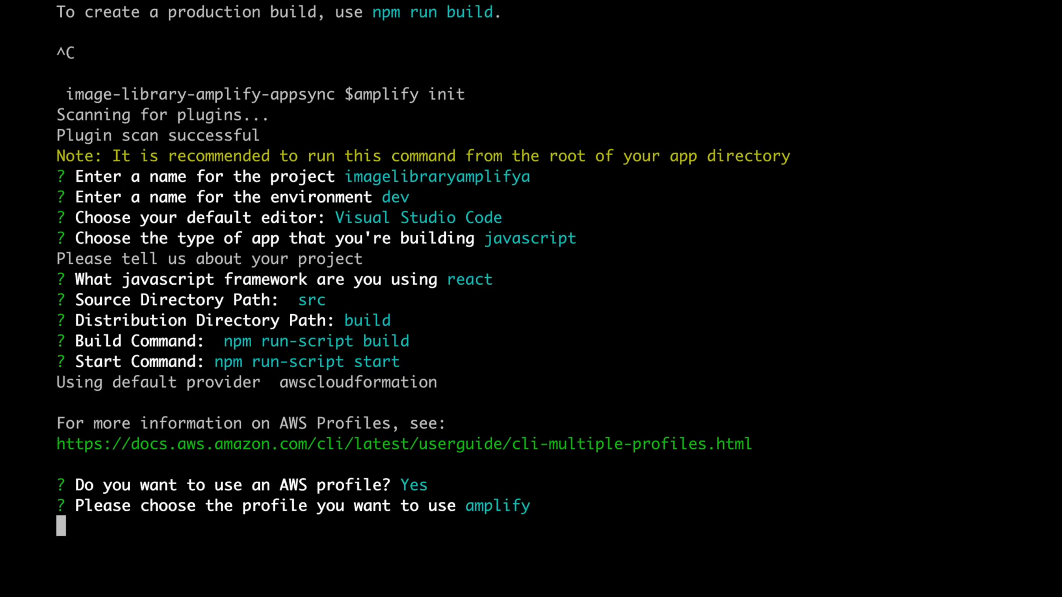
{"action": "key", "text": "enter"}
{"action": "type", "text": "cl"}
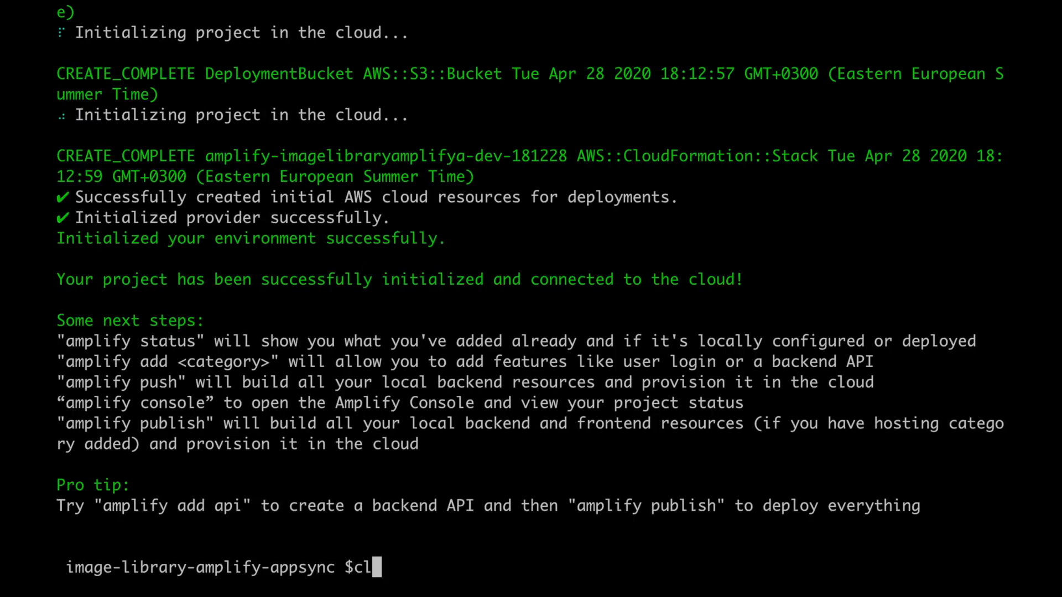
{"action": "type", "text": "npm install aws-amplify @aws-amplify/ui-react"}
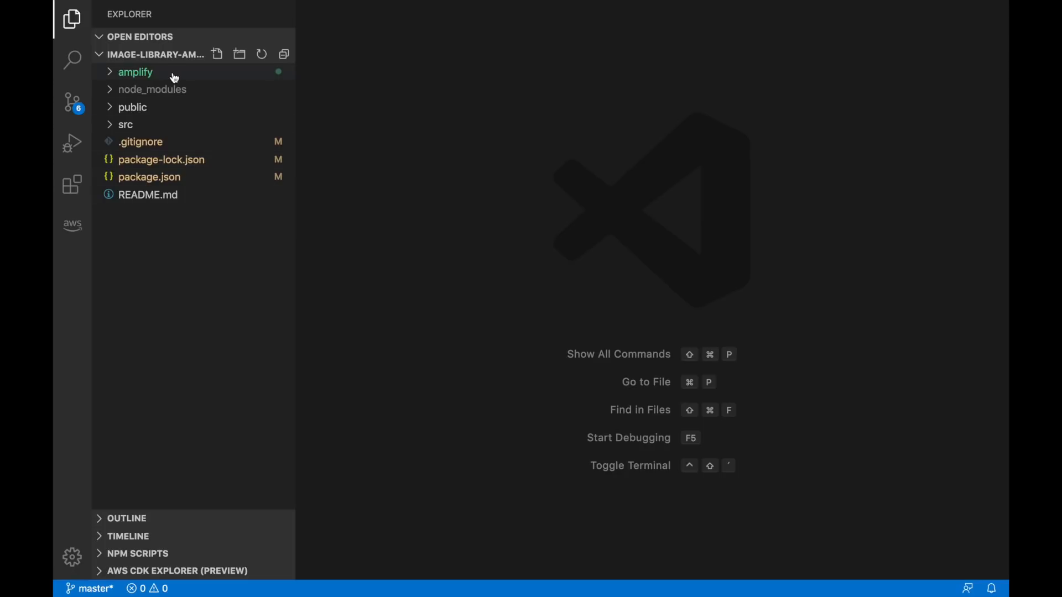
{"action": "mouse_move", "coordinate": [125, 84]}
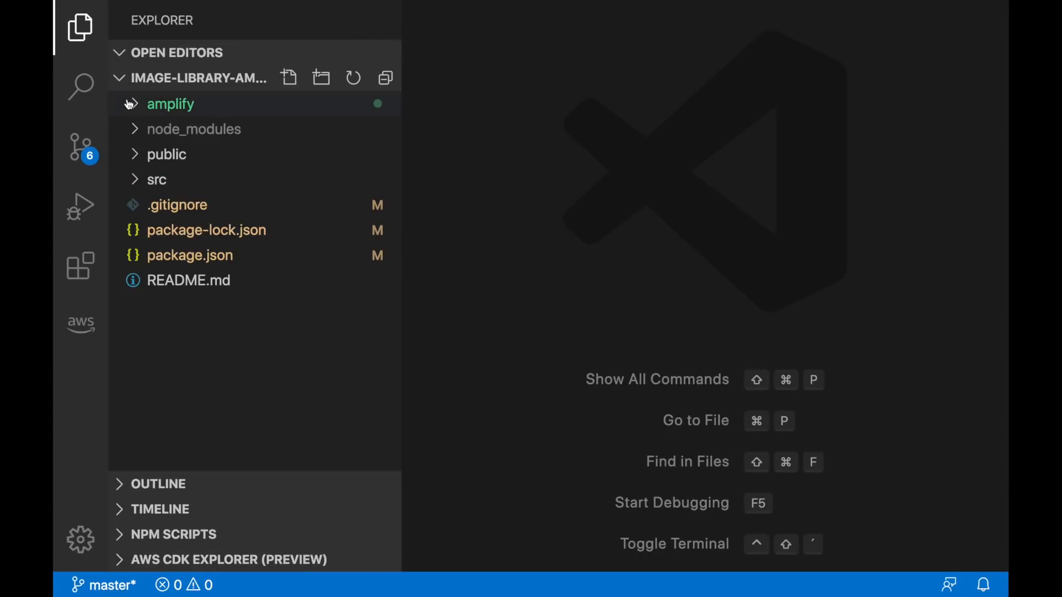
{"action": "left_click", "coordinate": [170, 103]}
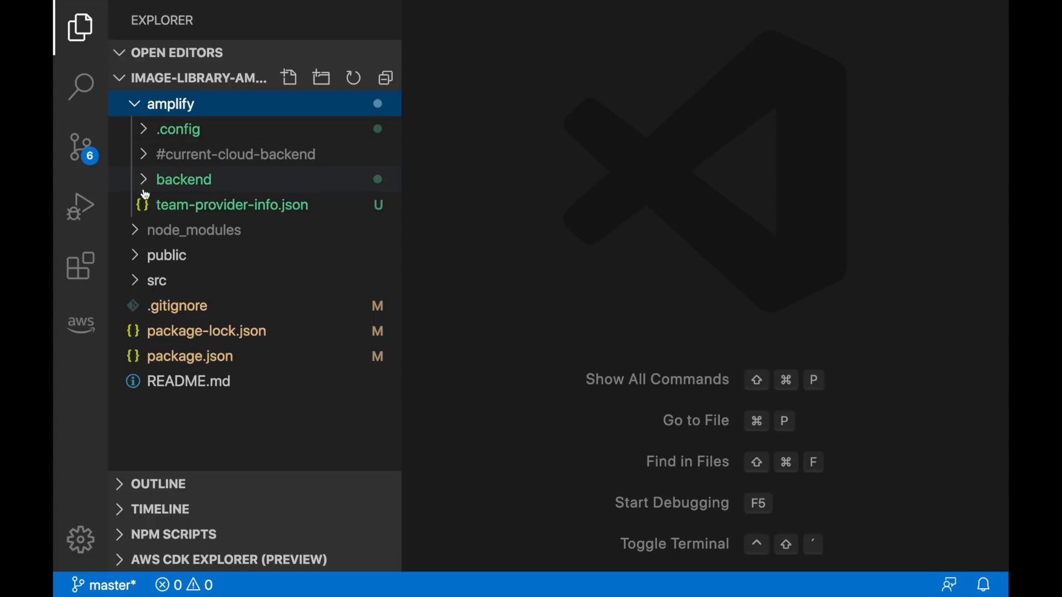
{"action": "left_click", "coordinate": [178, 130]}
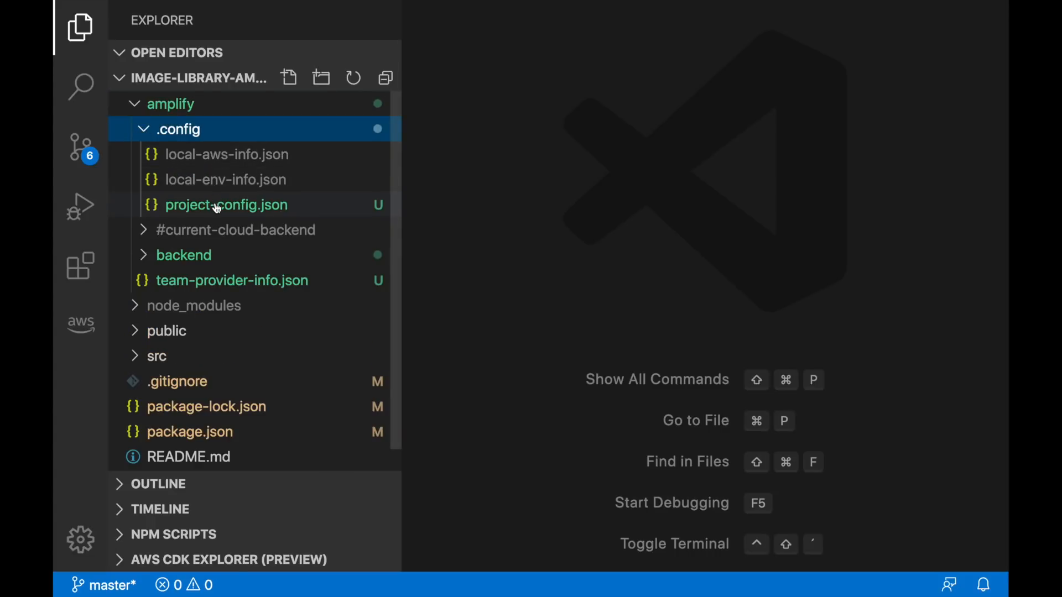
{"action": "left_click", "coordinate": [178, 130]}
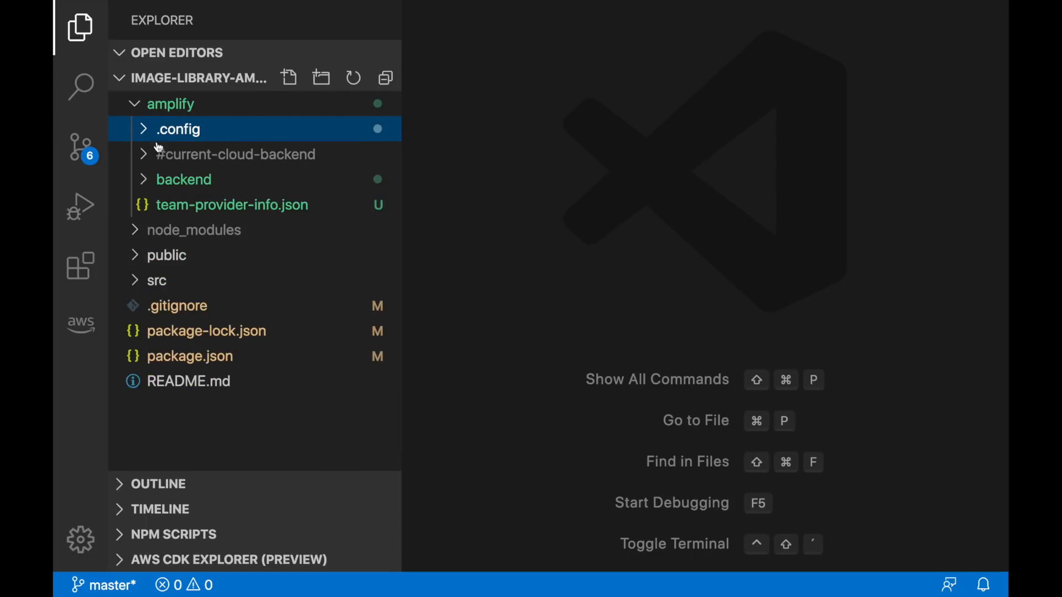
{"action": "left_click", "coordinate": [183, 178]}
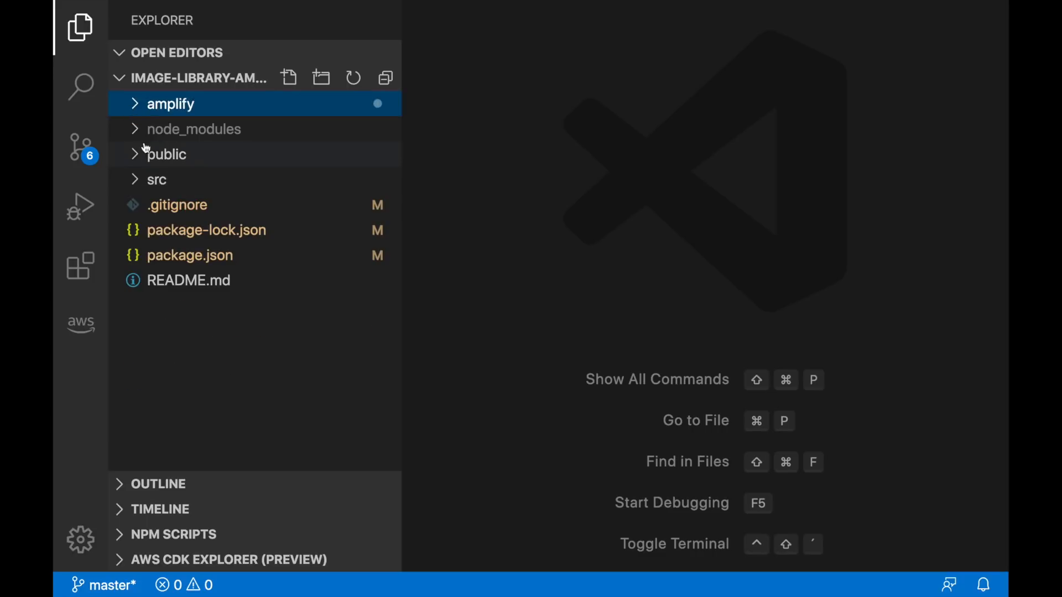
{"action": "left_click", "coordinate": [156, 179]}
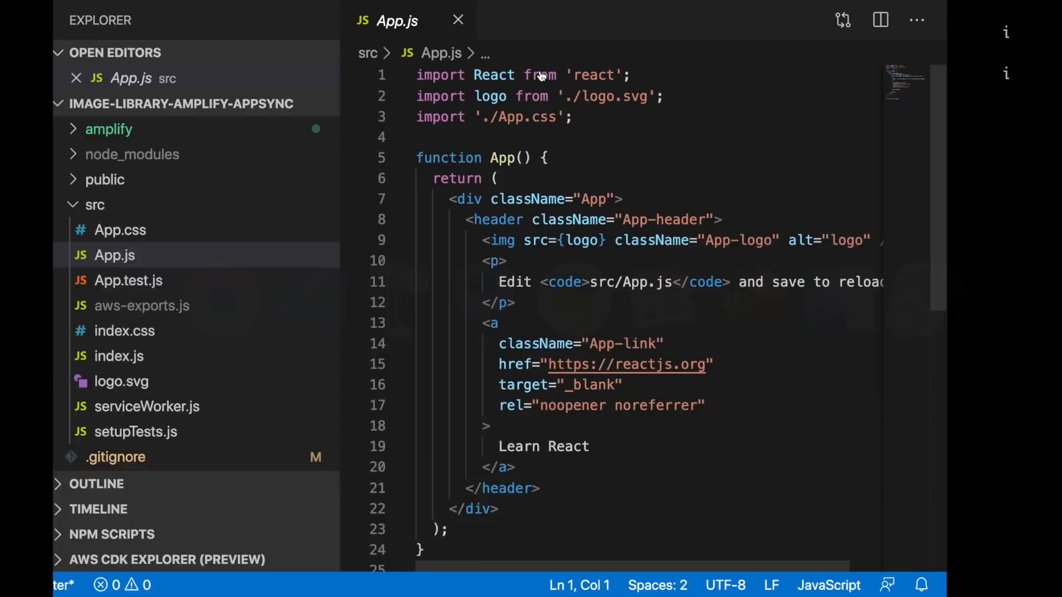
Step: Insert import Amplify from "aws-amplify" below App.js's imports and save
{"action": "key", "text": "enter"}
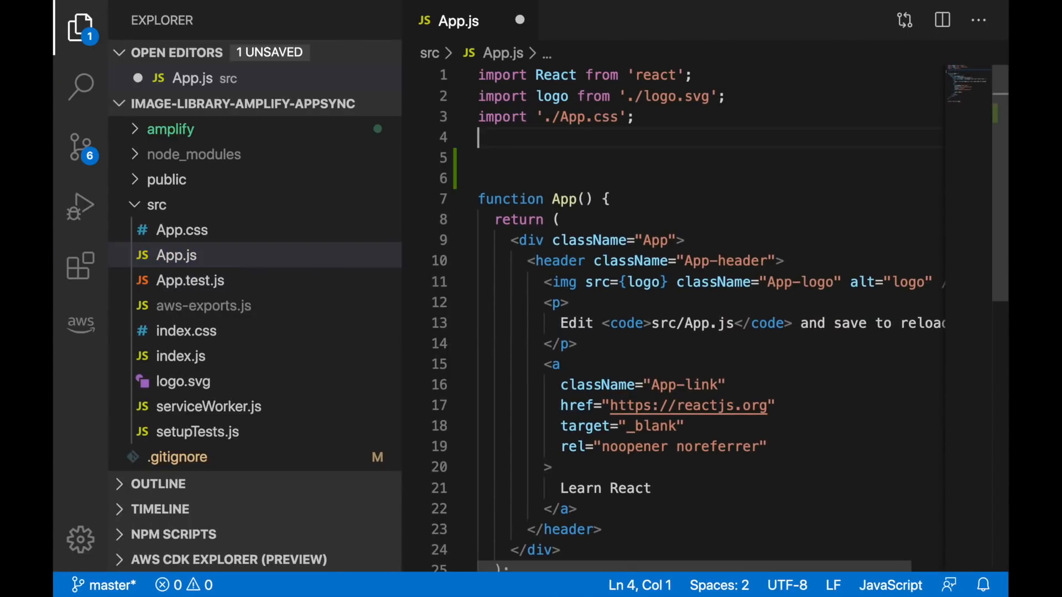
{"action": "type", "text": "import Amplify from \"aws-amplify\";"}
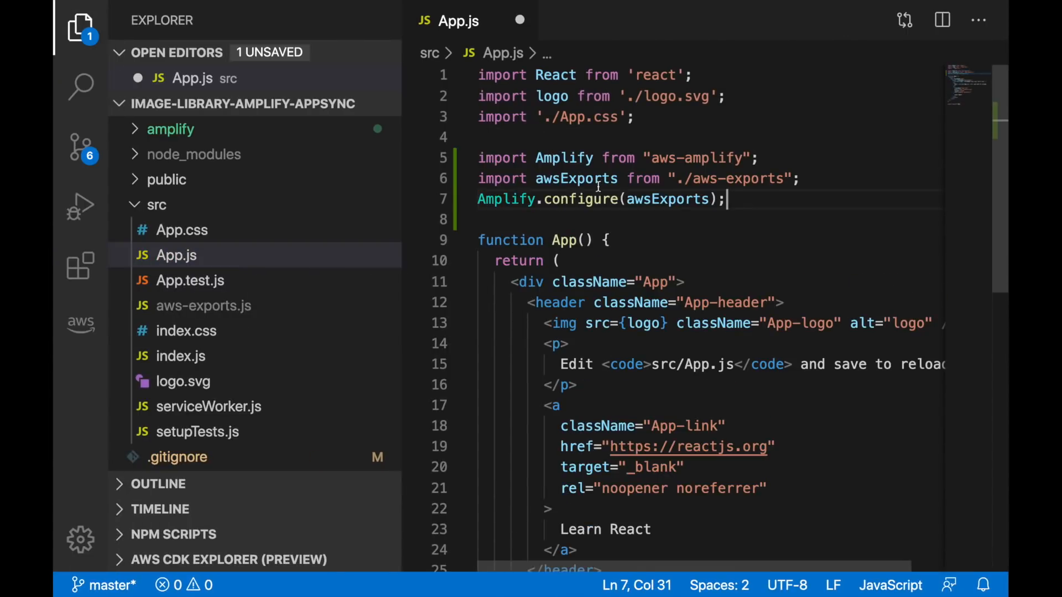
{"action": "key", "text": "ctrl+s"}
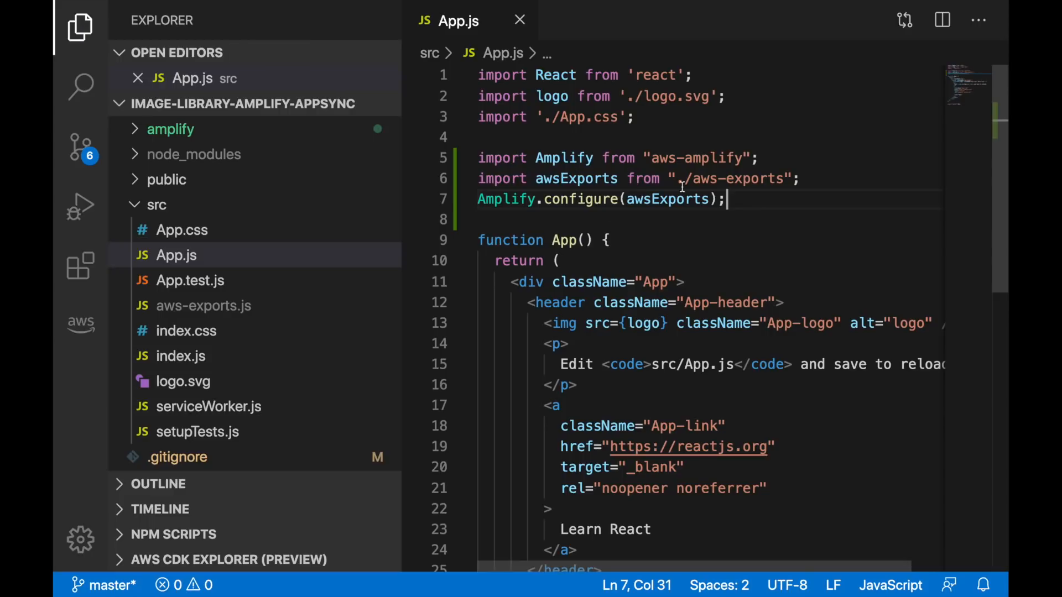
{"action": "key", "text": "enter"}
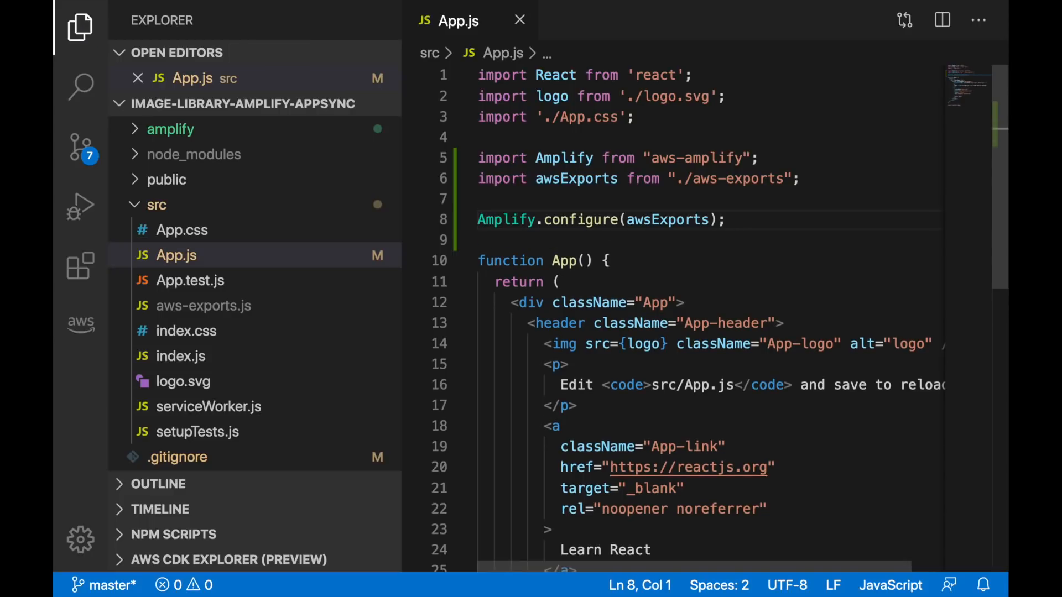